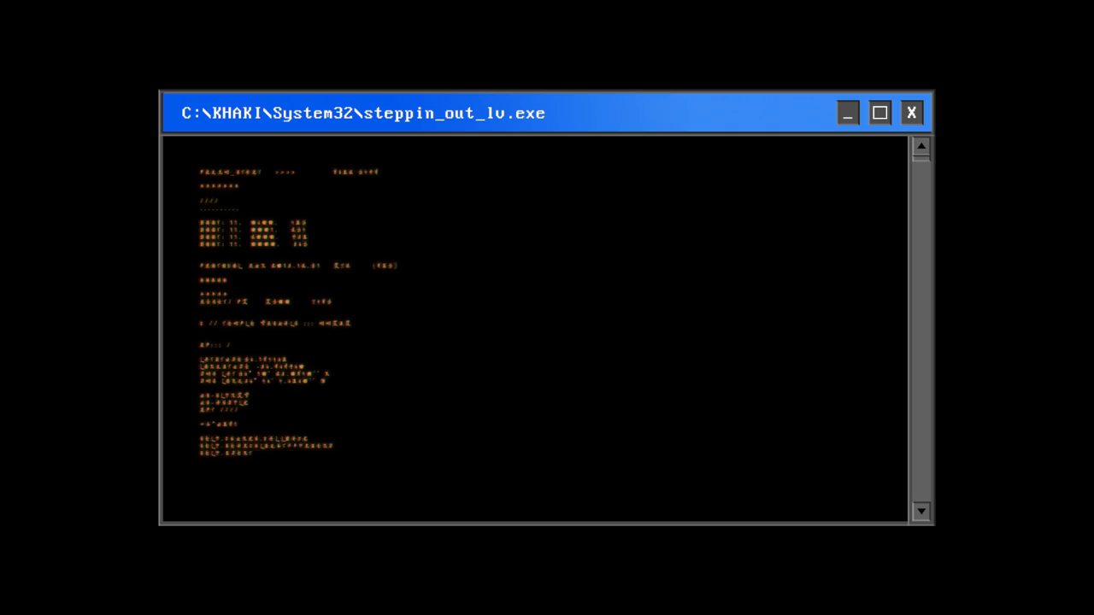
pyautogui.click(911, 113)
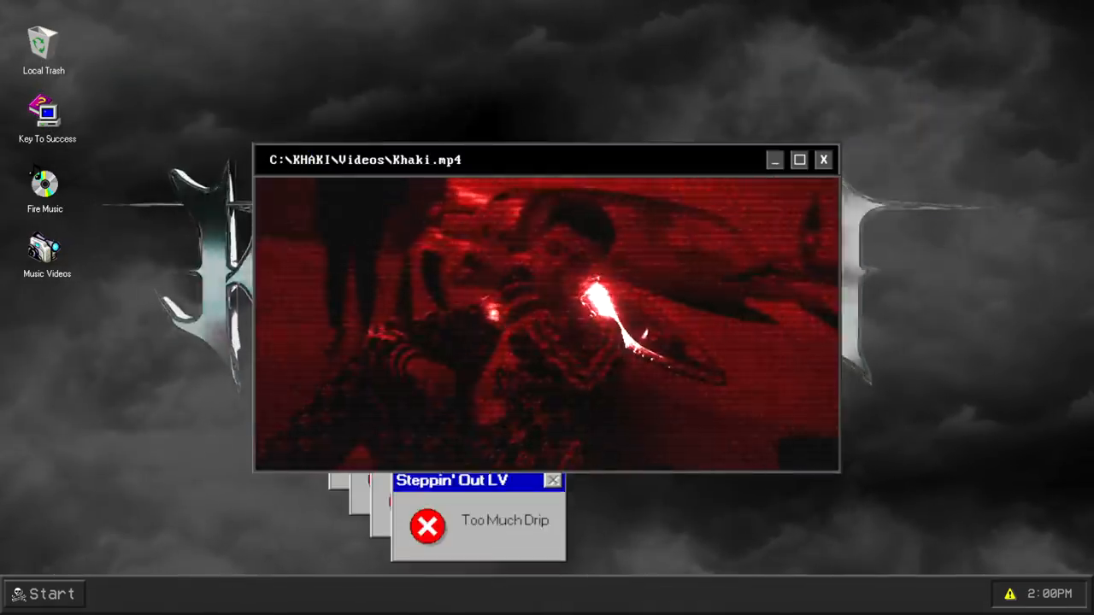
pyautogui.click(552, 480)
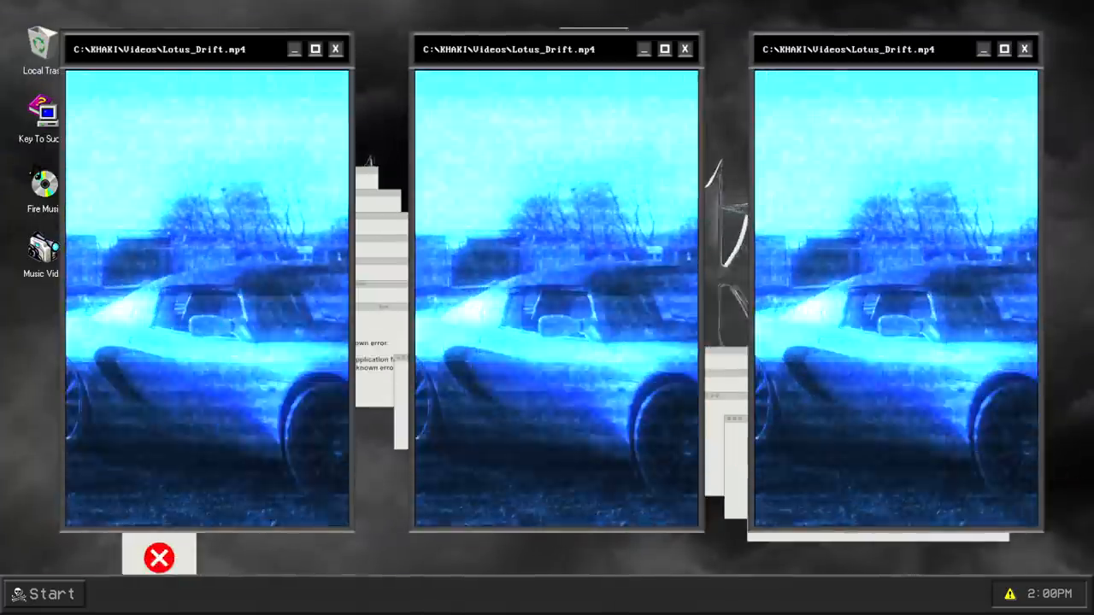
pyautogui.click(159, 558)
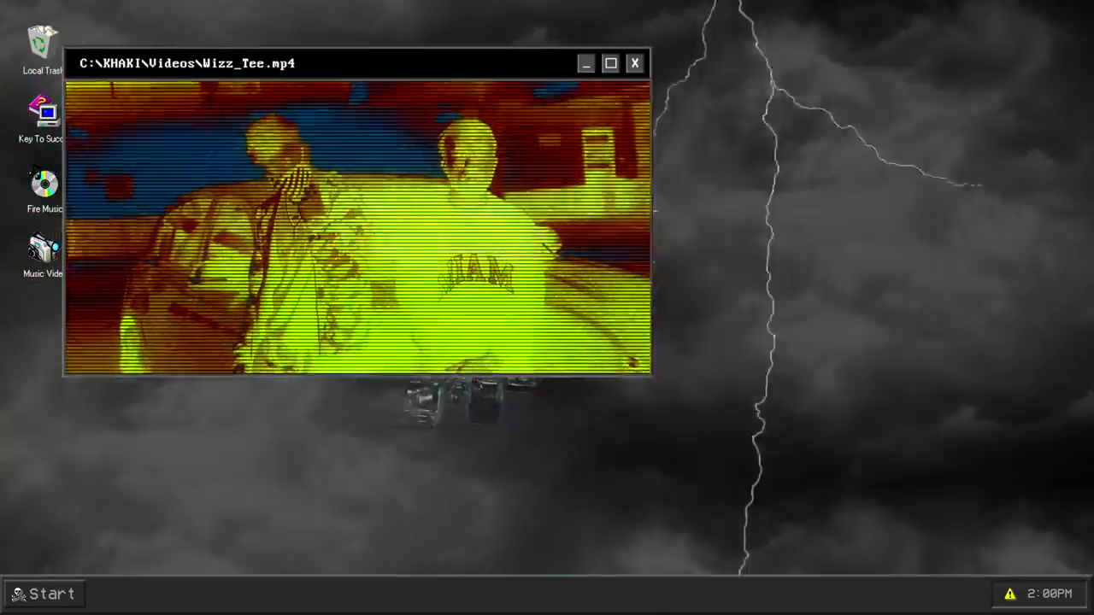
pyautogui.click(634, 61)
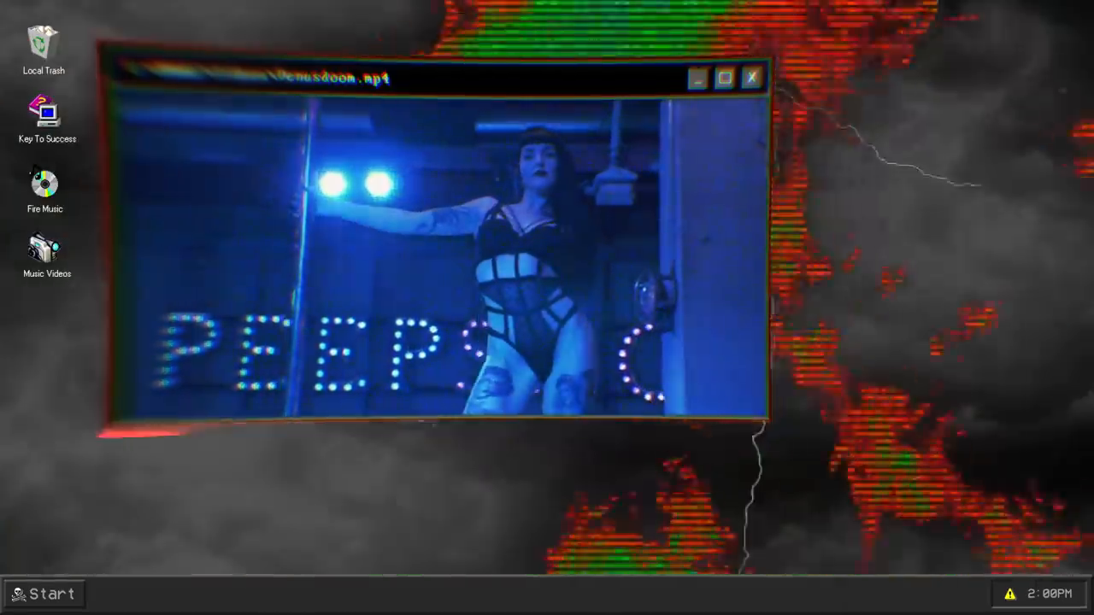
pyautogui.click(752, 79)
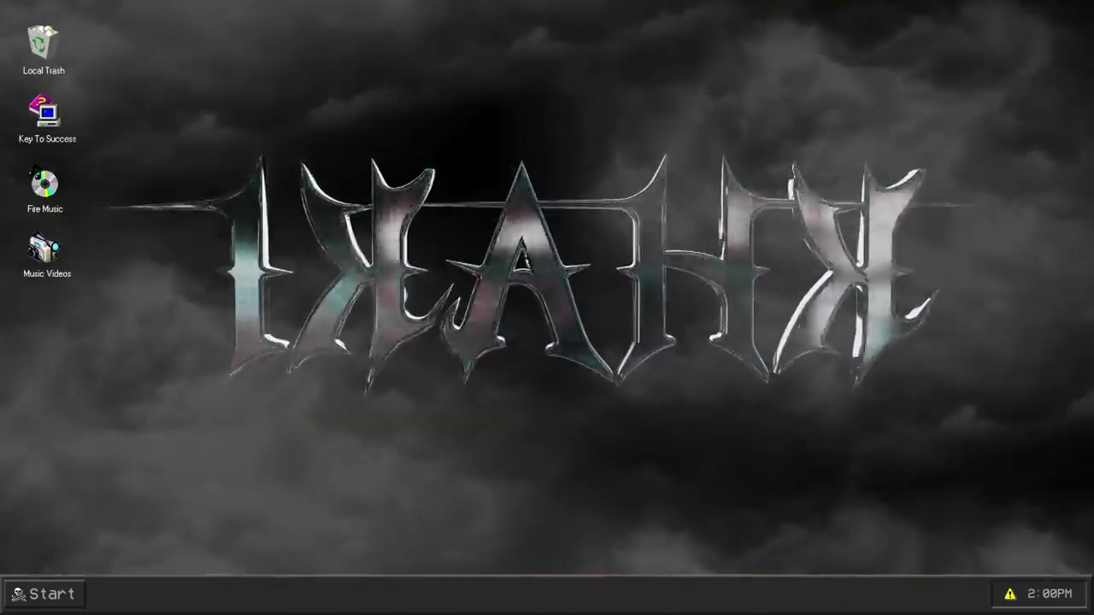